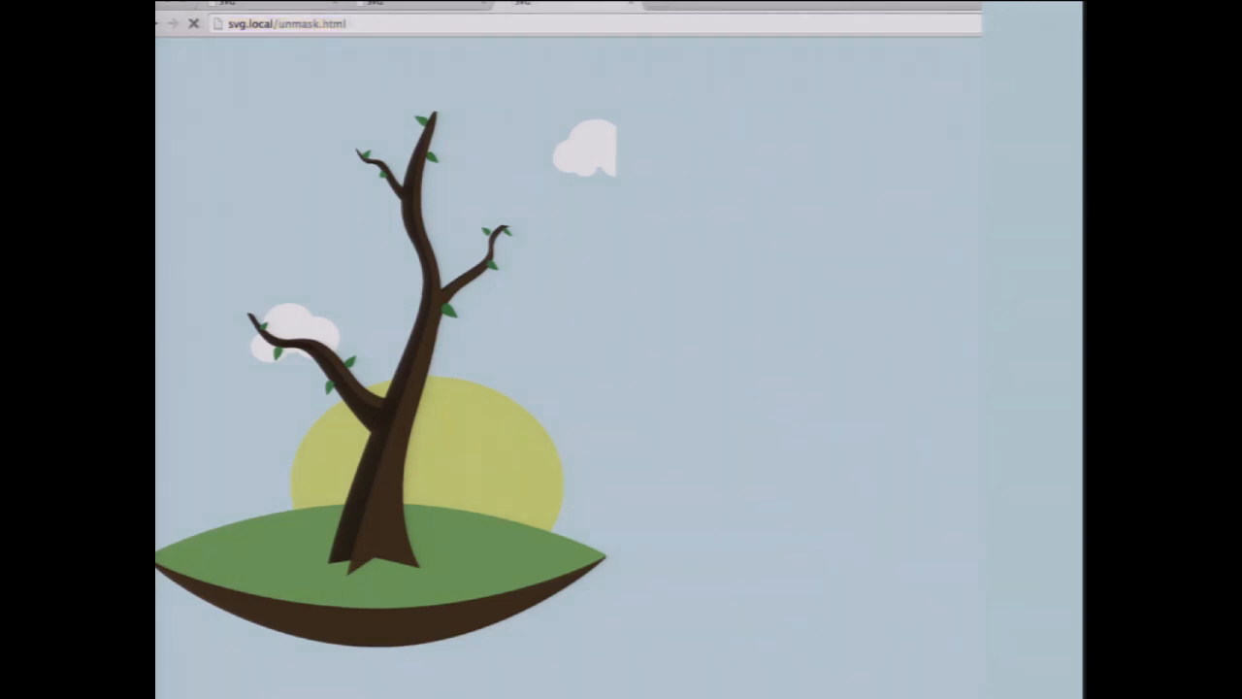
mouse_move(784, 223)
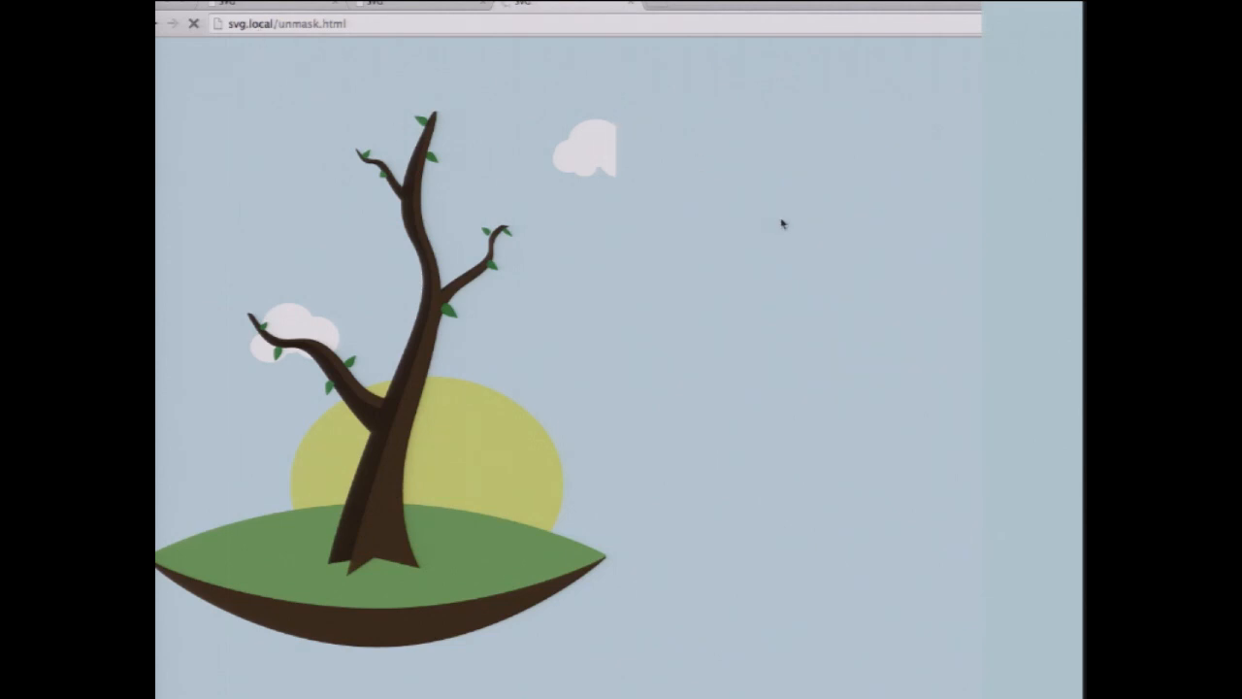